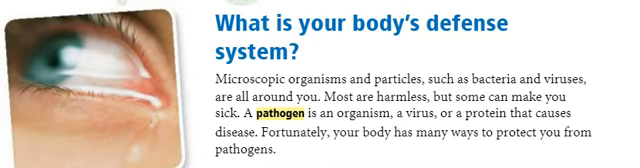
pyautogui.scroll(-3)
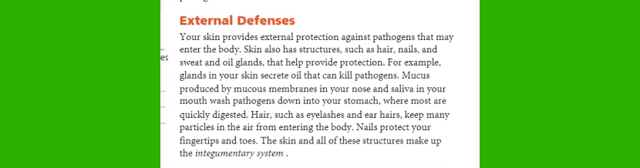